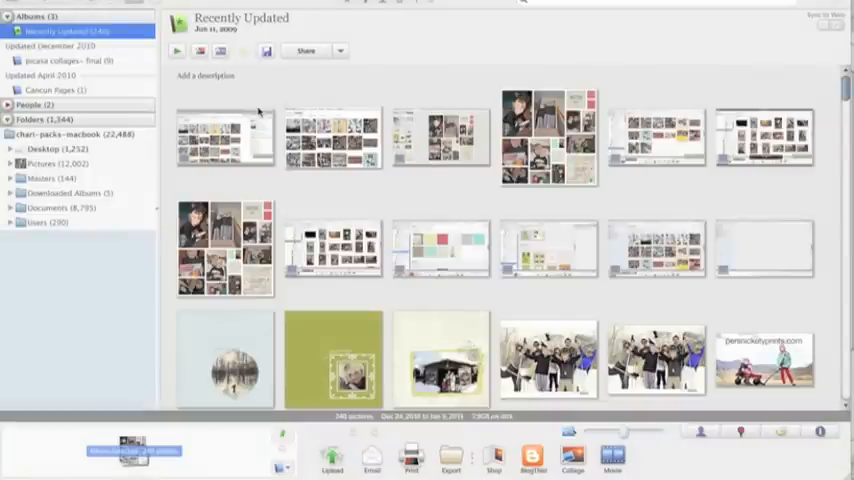
mouse_move(420, 100)
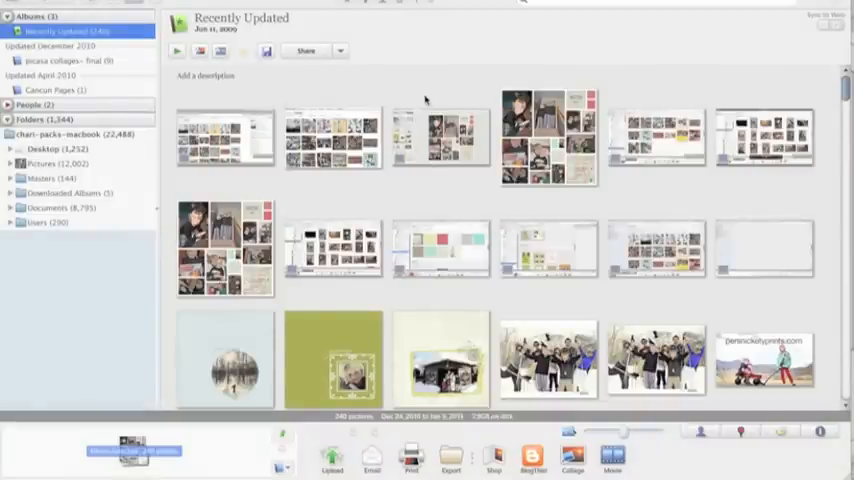
Preview the finished photo collage at full size, then return to the library folders.
click(548, 138)
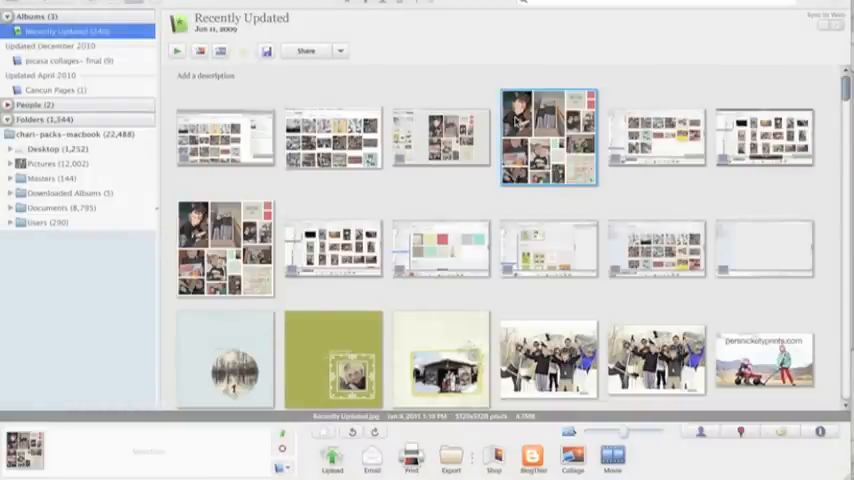
double_click(548, 136)
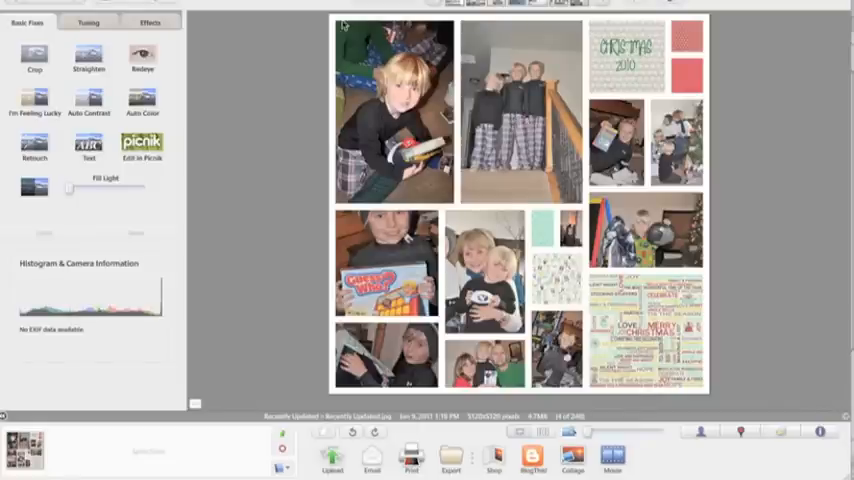
mouse_move(186, 80)
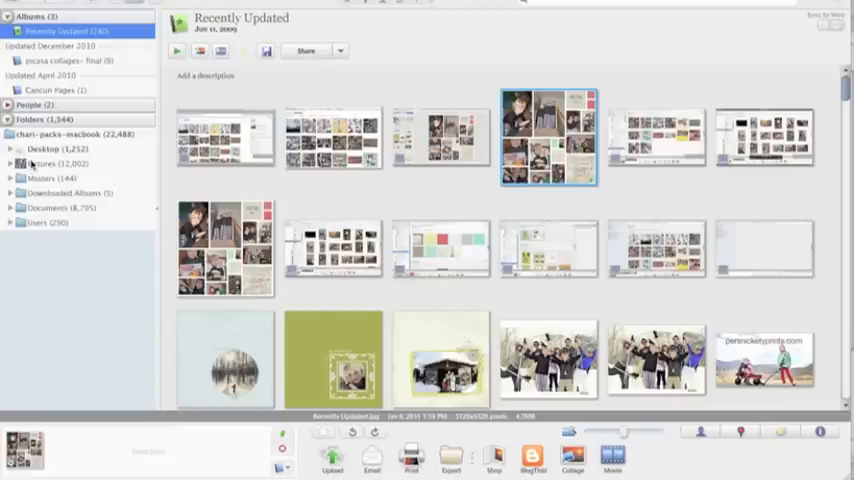
click(60, 132)
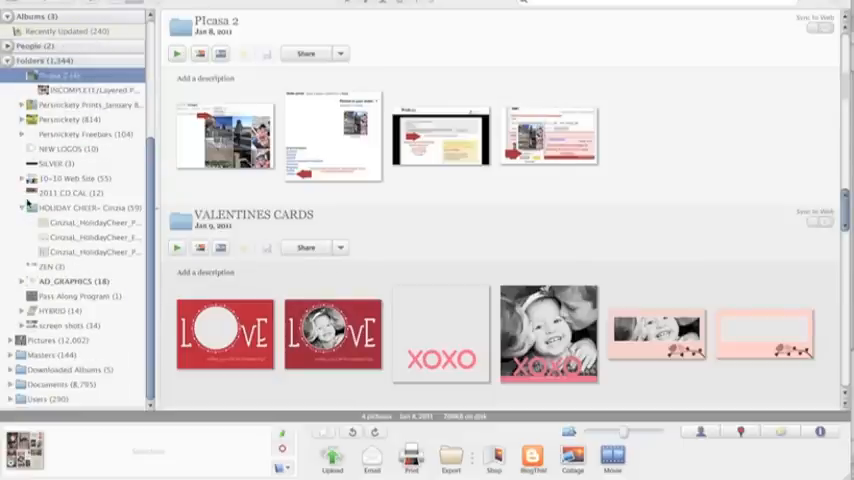
Browse the HolidayCheer paper folders and select the solid red paper sheet.
click(90, 222)
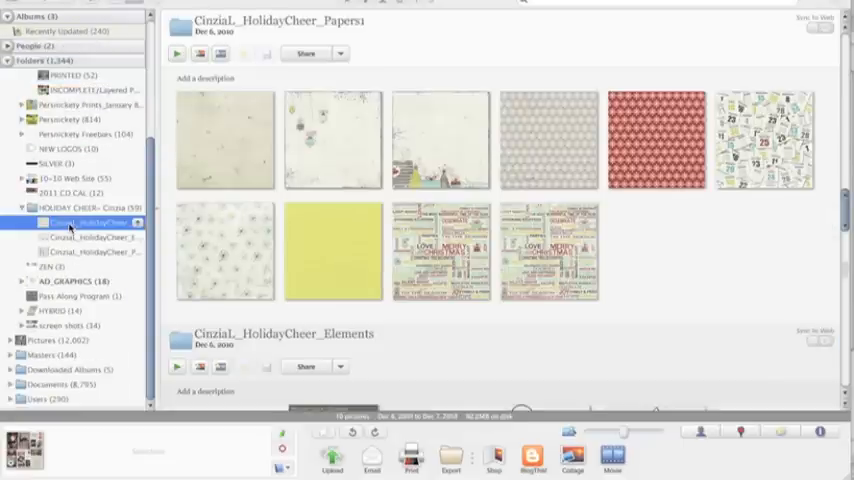
click(90, 236)
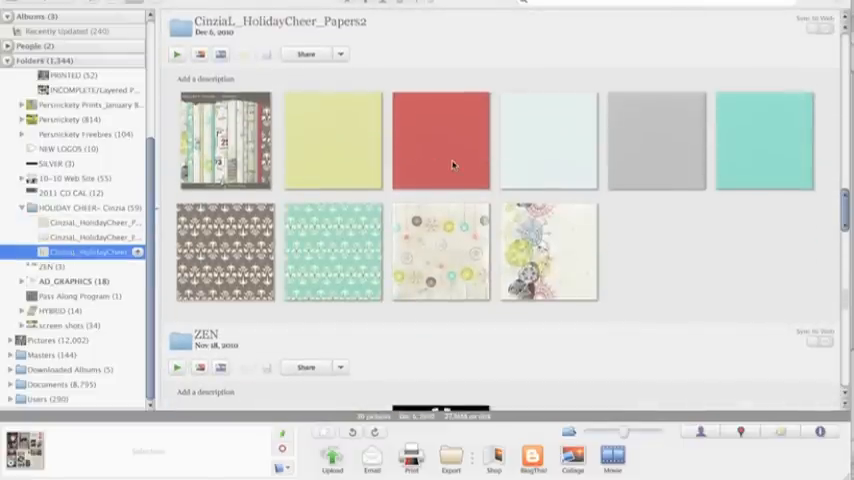
click(444, 140)
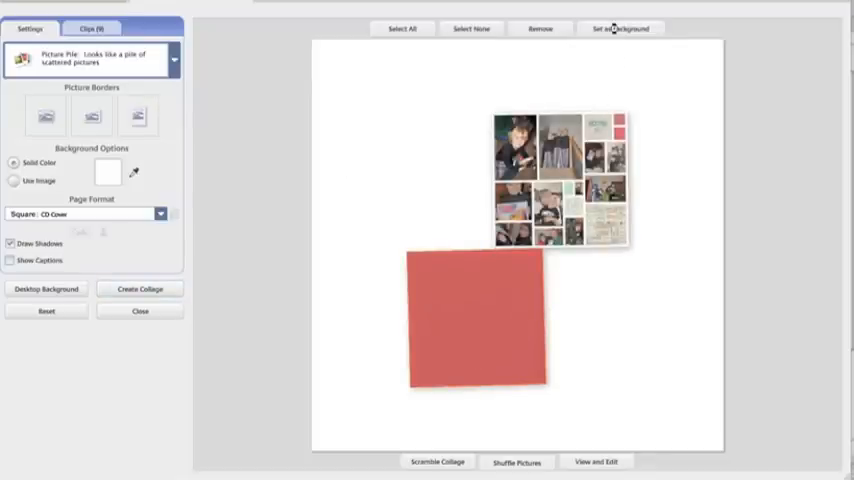
Set the red paper as background, centre the photo collage as frame center, and show the 12x12 page options.
click(620, 28)
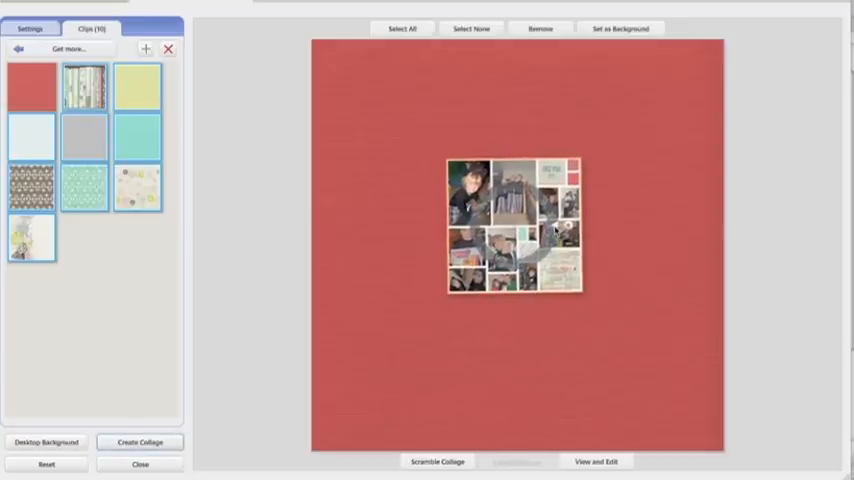
right_click(556, 230)
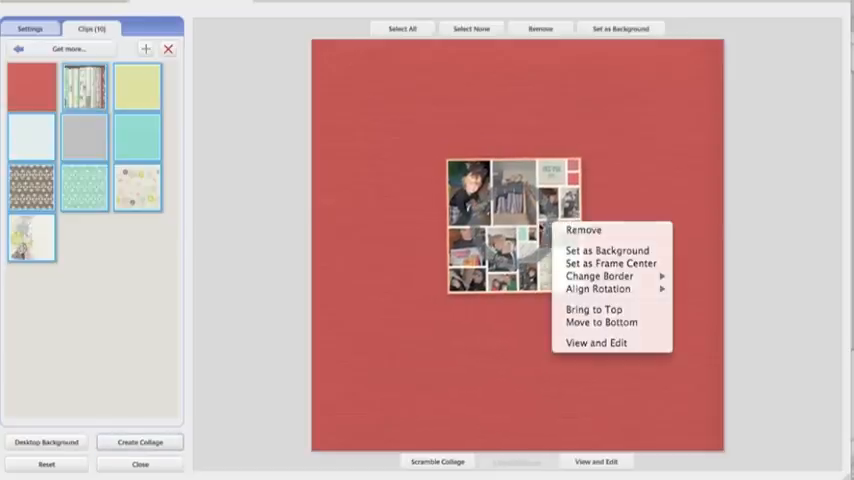
click(592, 344)
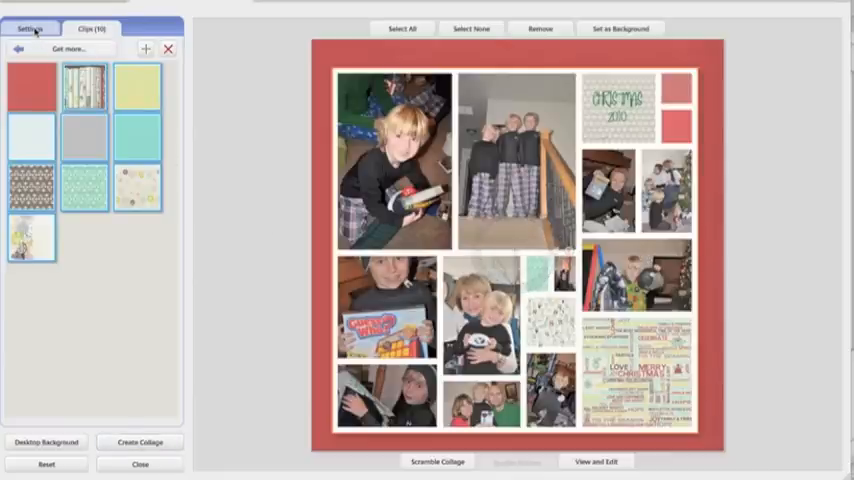
click(40, 28)
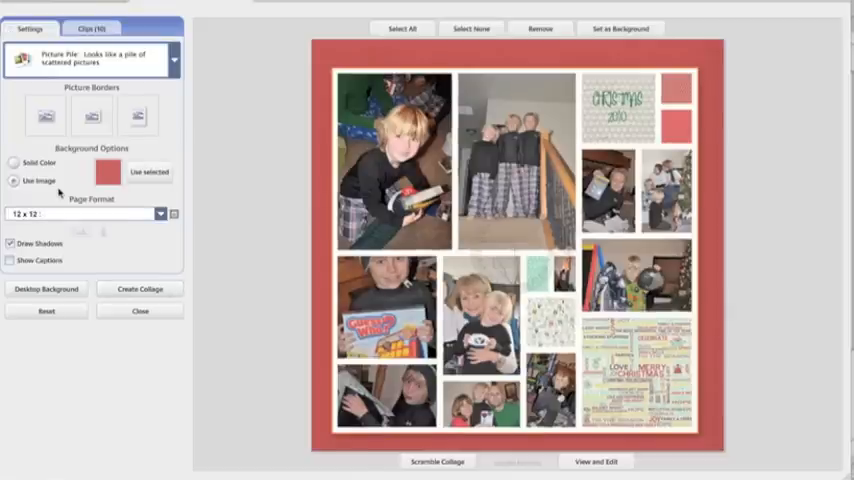
mouse_move(140, 288)
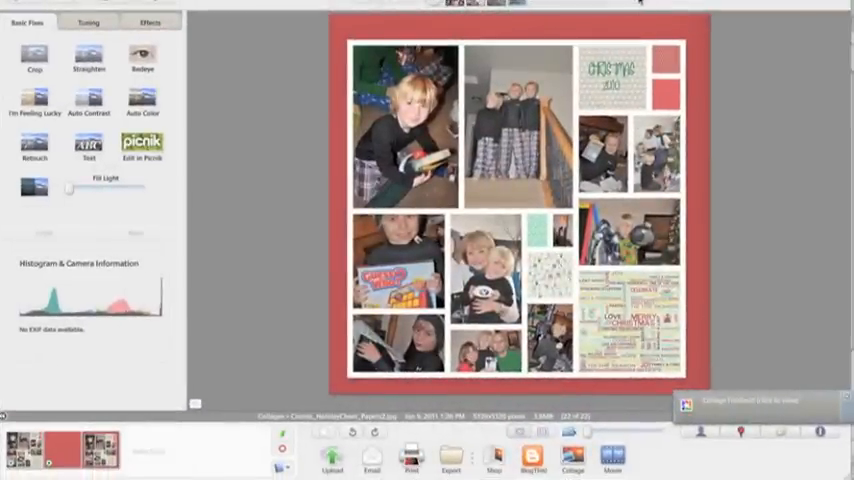
Open the Drop Box web album and move to the uploaded red-backed collage photo.
click(328, 458)
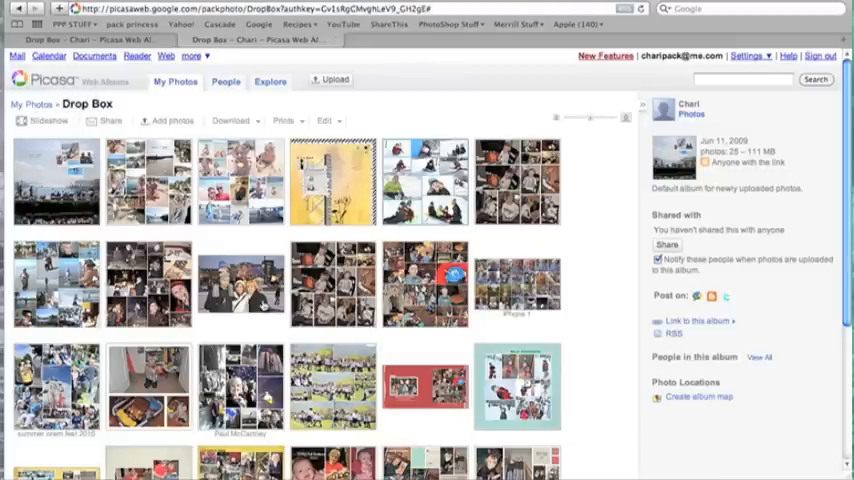
scroll(down, 3)
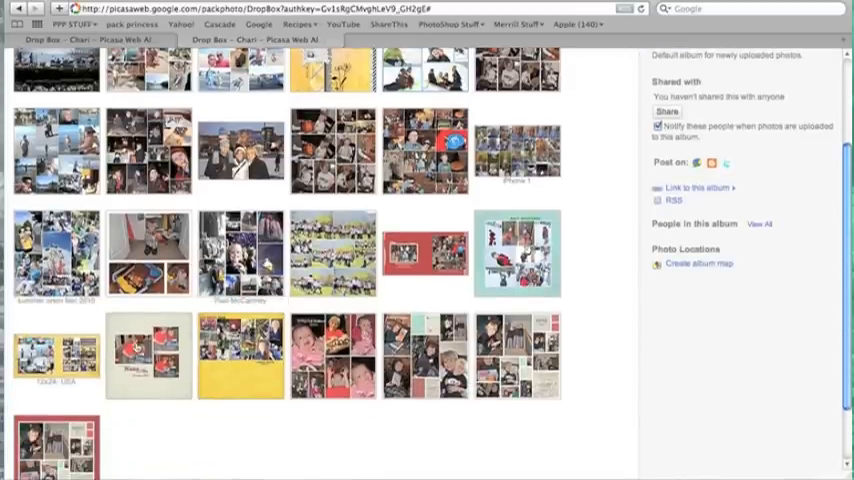
scroll(down, 3)
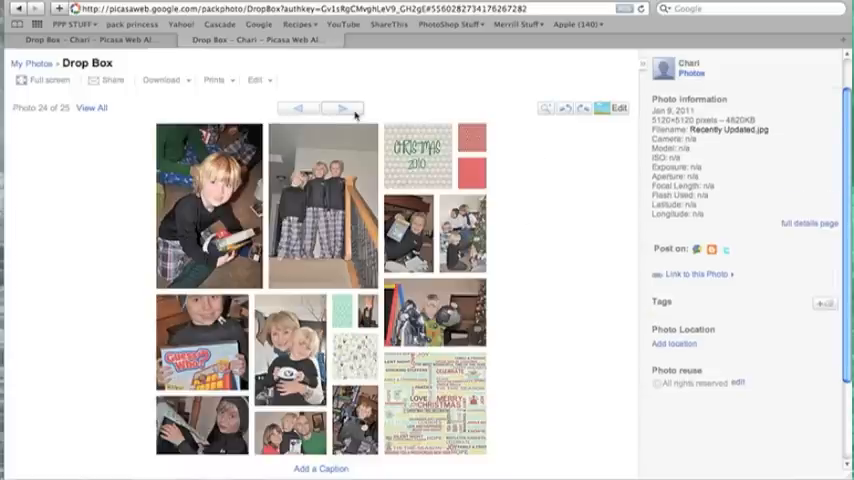
click(342, 104)
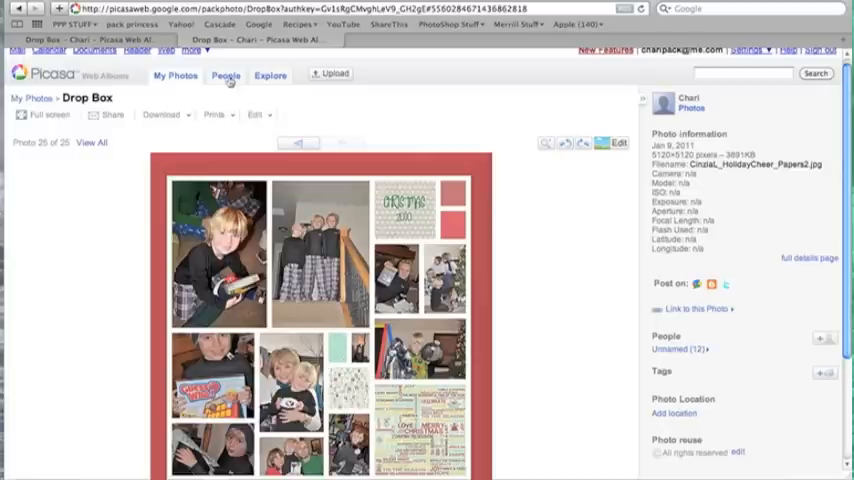
Add the red-backed collage to a print order via Prints > Order prints.
click(208, 114)
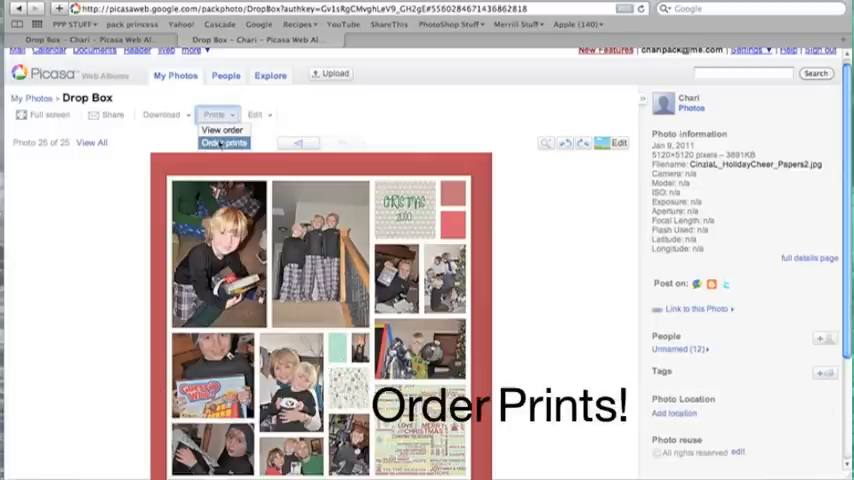
click(224, 144)
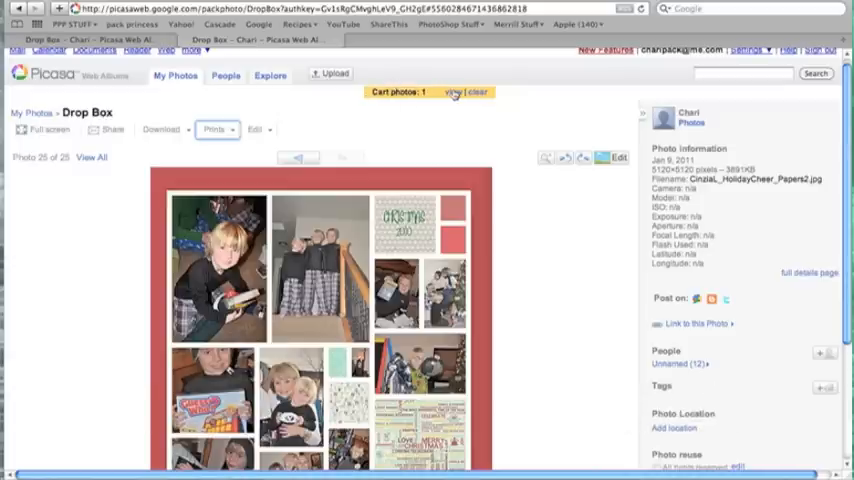
click(456, 92)
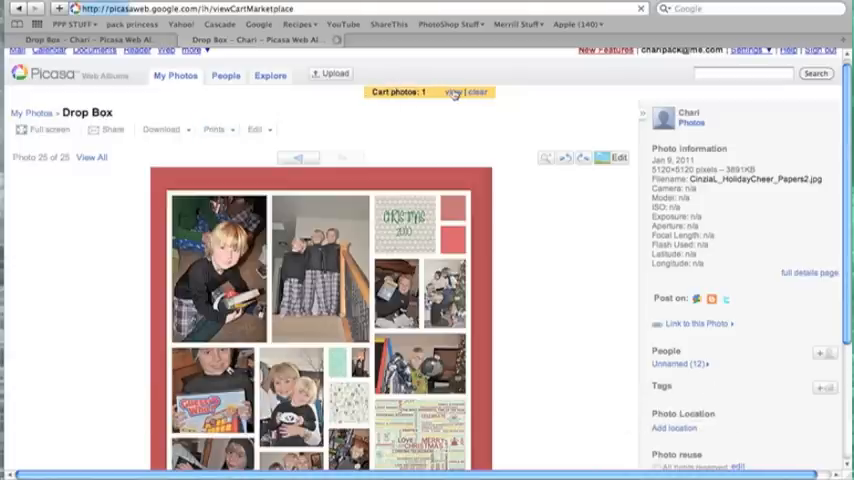
click(458, 92)
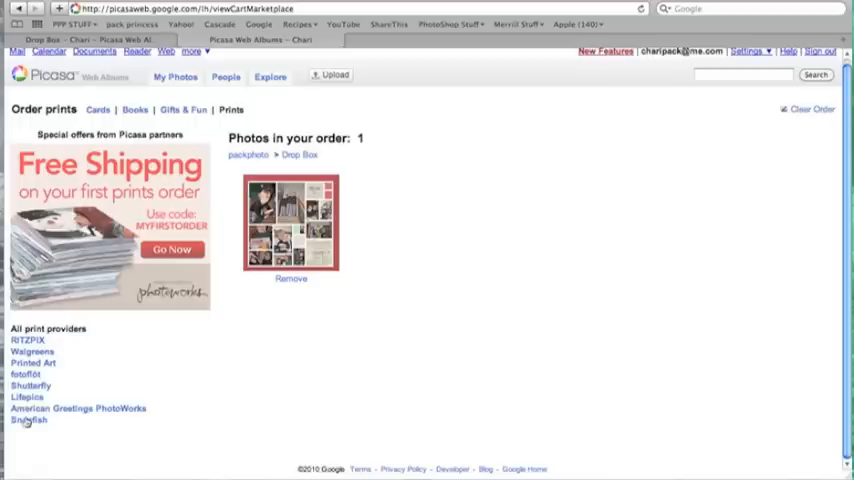
mouse_move(30, 416)
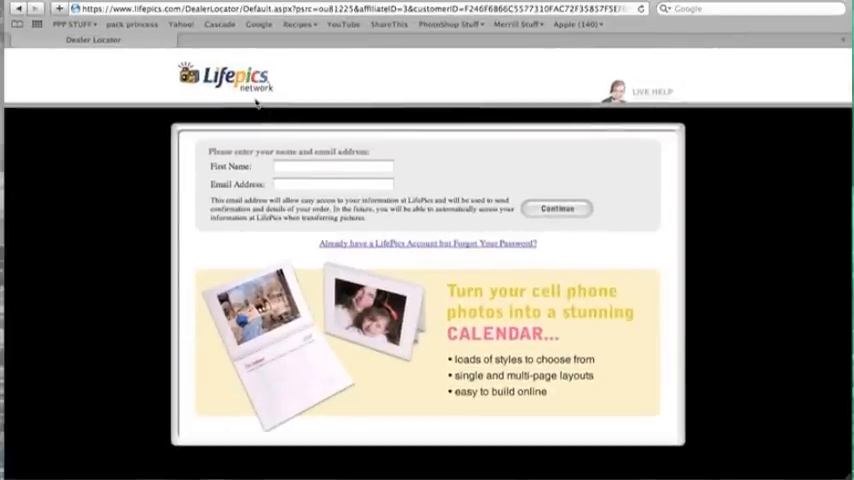
mouse_move(256, 174)
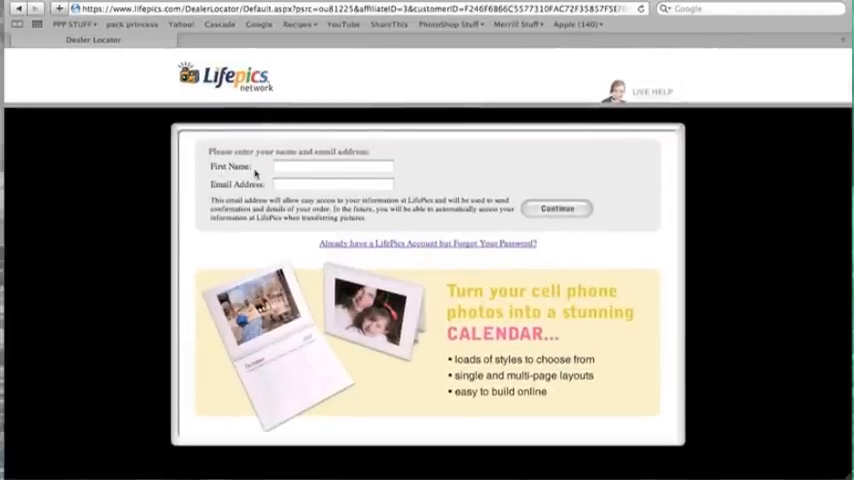
text(Chari)
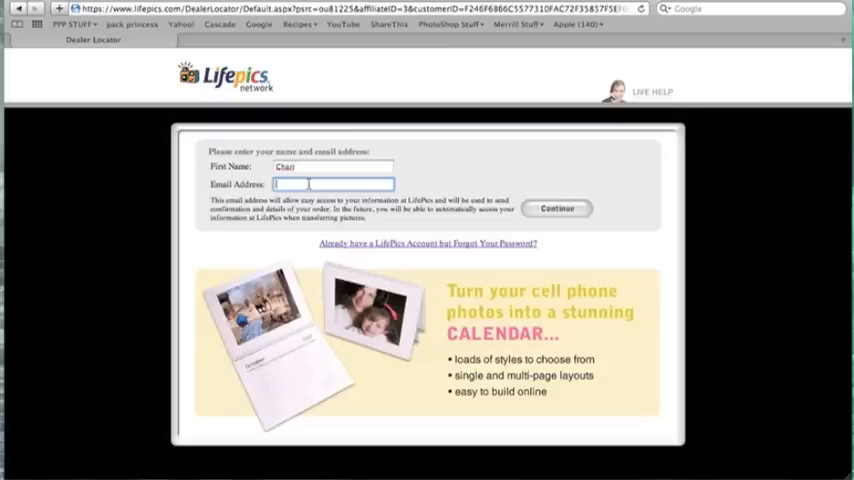
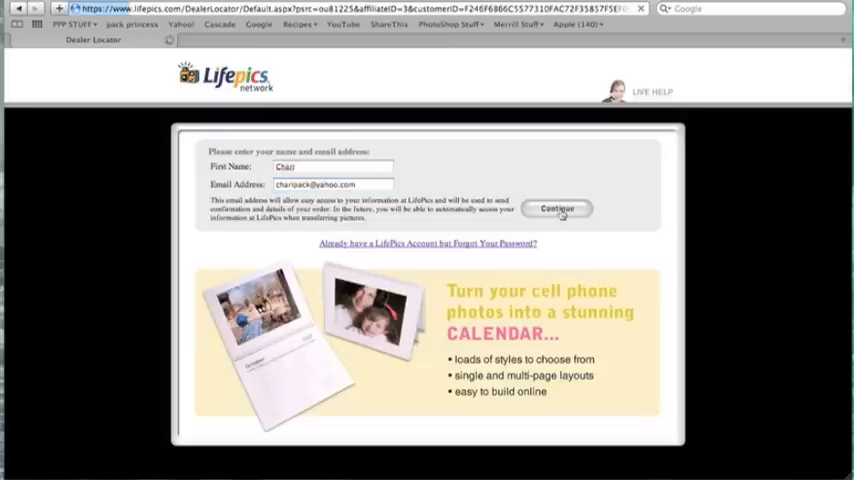
click(560, 208)
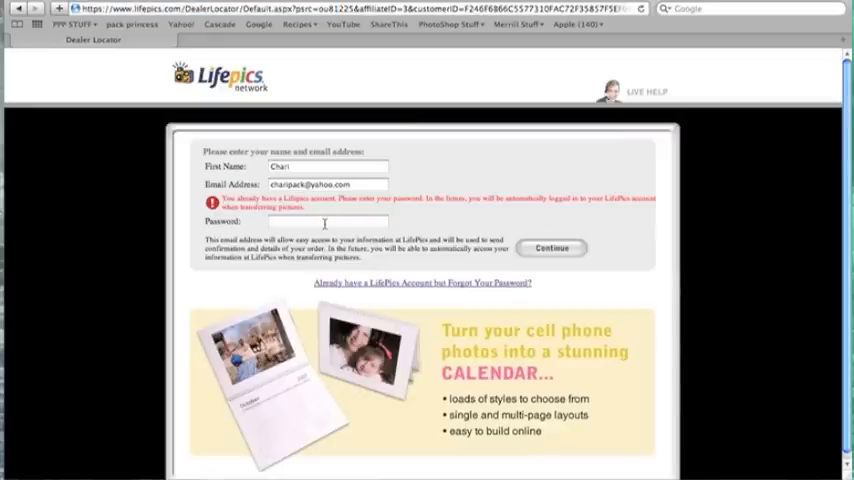
click(324, 220)
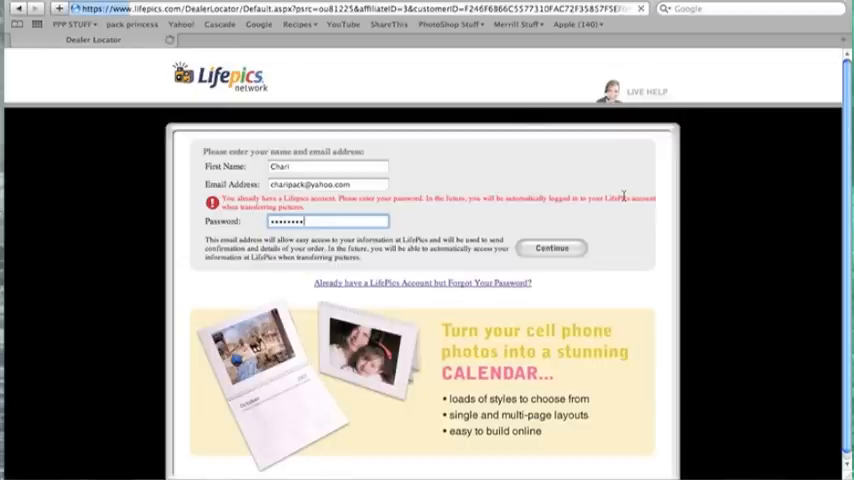
Proceed to ordering and add the collage to the cart as a 12x12 print.
click(552, 246)
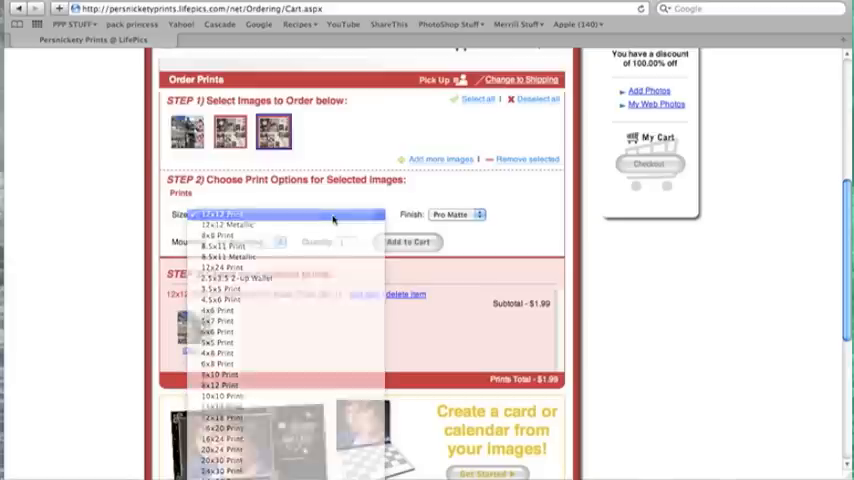
click(222, 212)
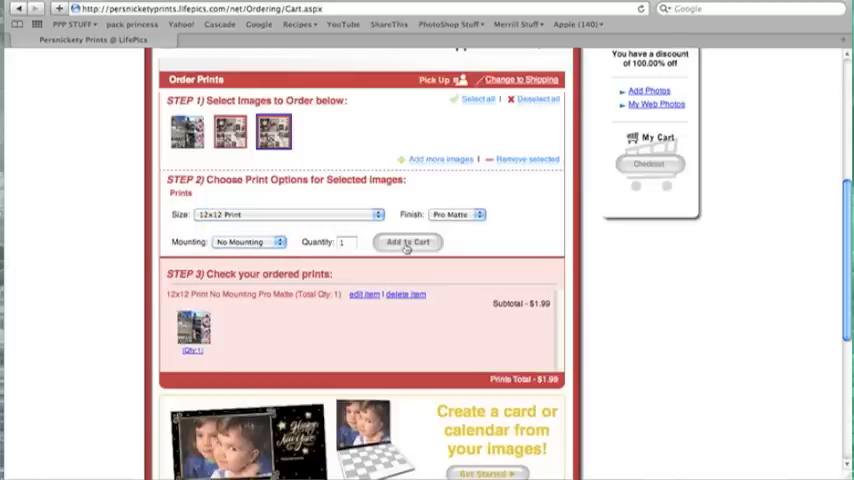
click(408, 242)
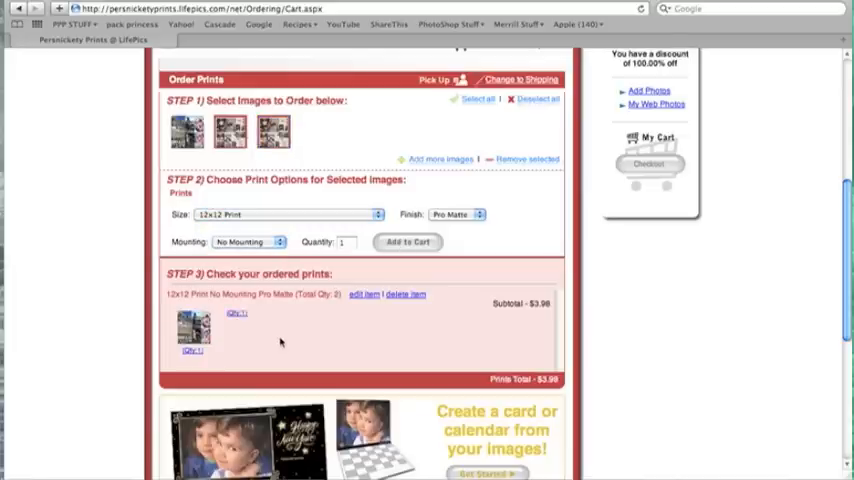
scroll(down, 3)
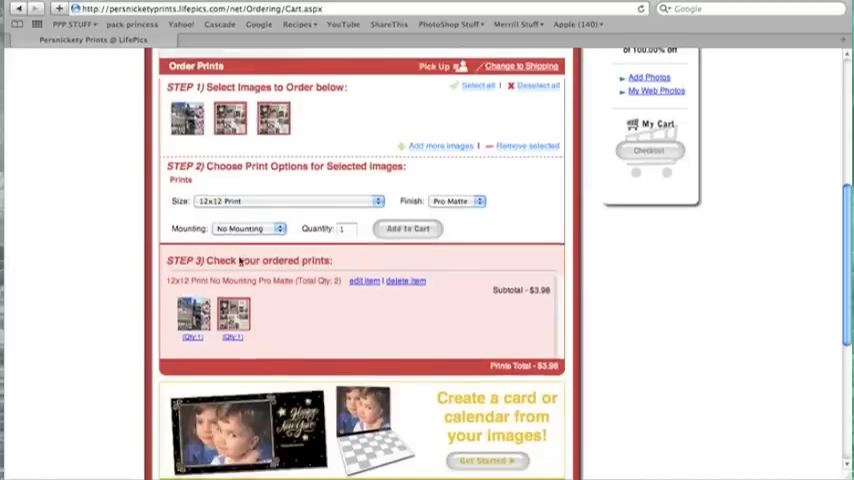
Preview the ordered collage print and quantity, then move down the cart toward checkout.
click(362, 280)
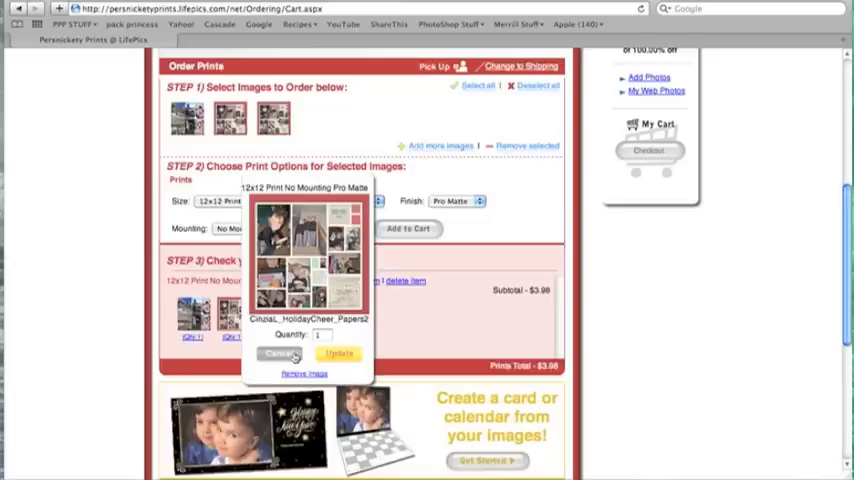
click(284, 352)
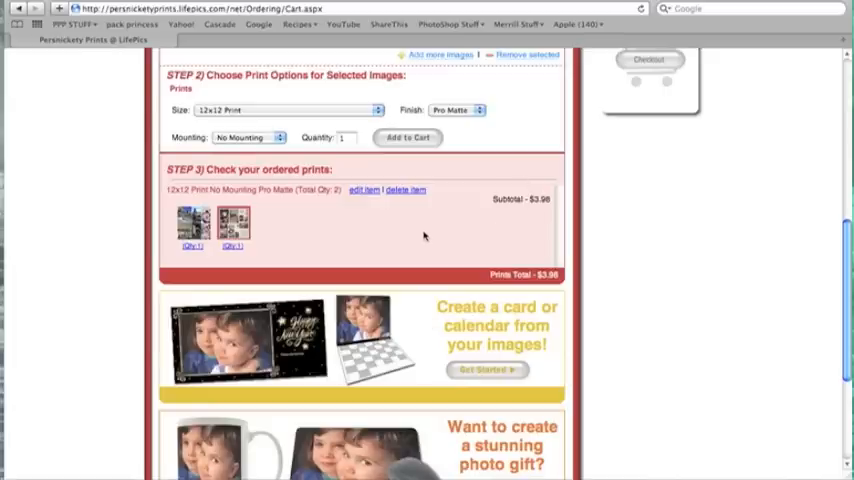
scroll(down, 3)
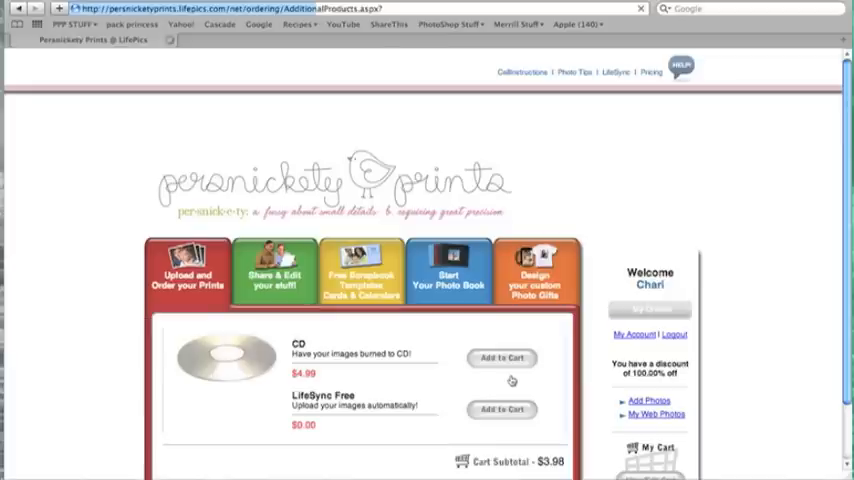
scroll(down, 3)
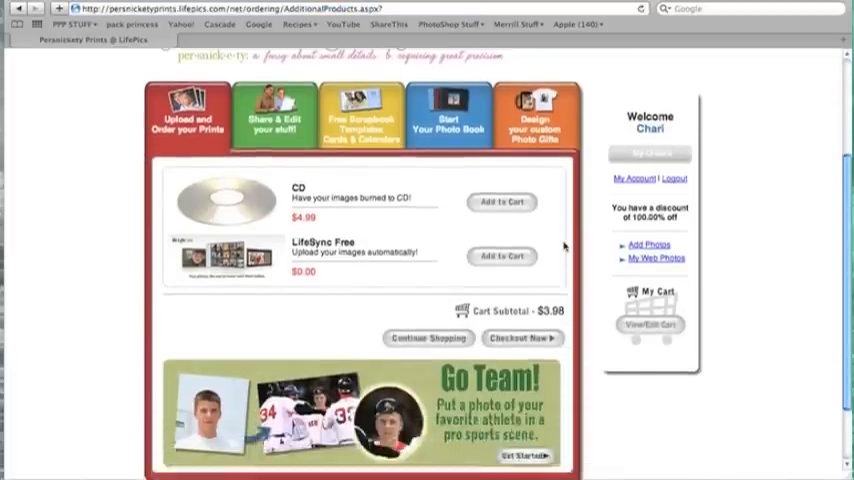
scroll(down, 3)
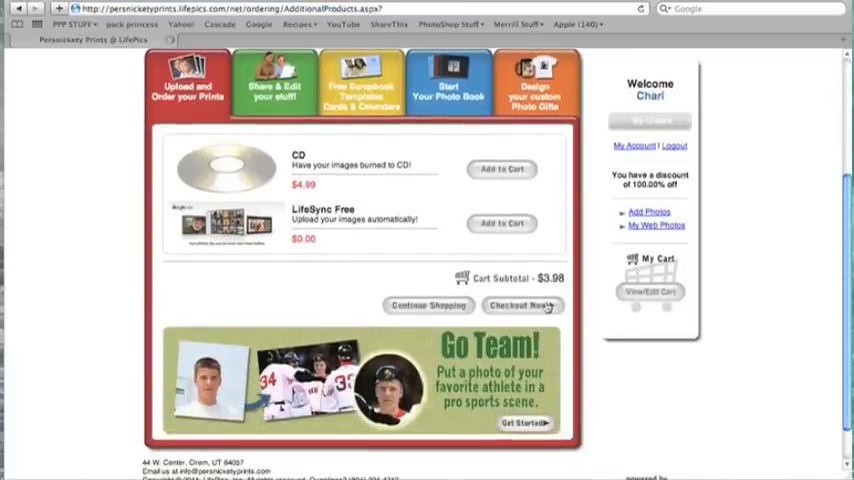
Add the note 'Thanks Persnickety!!' to Special Instructions and continue with checkout.
click(522, 304)
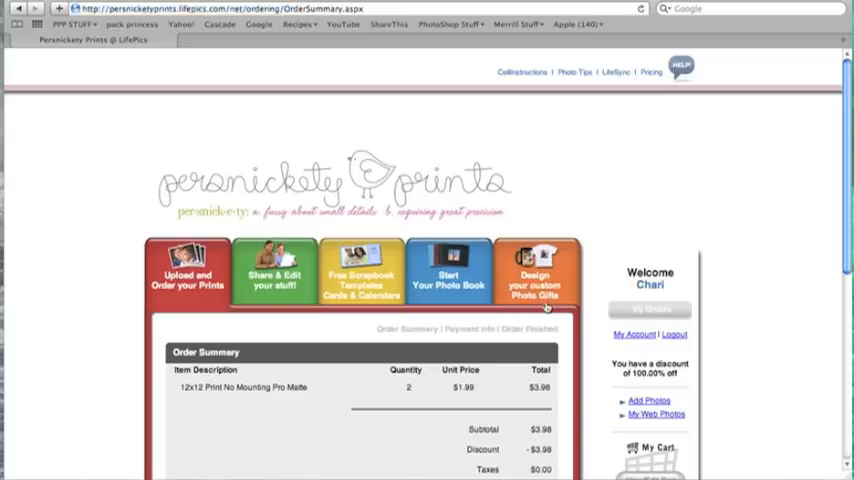
scroll(down, 3)
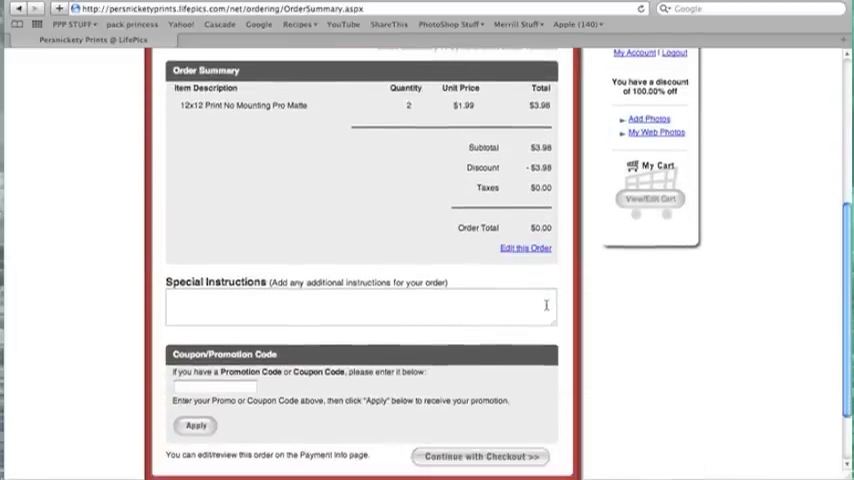
text(Thanks)
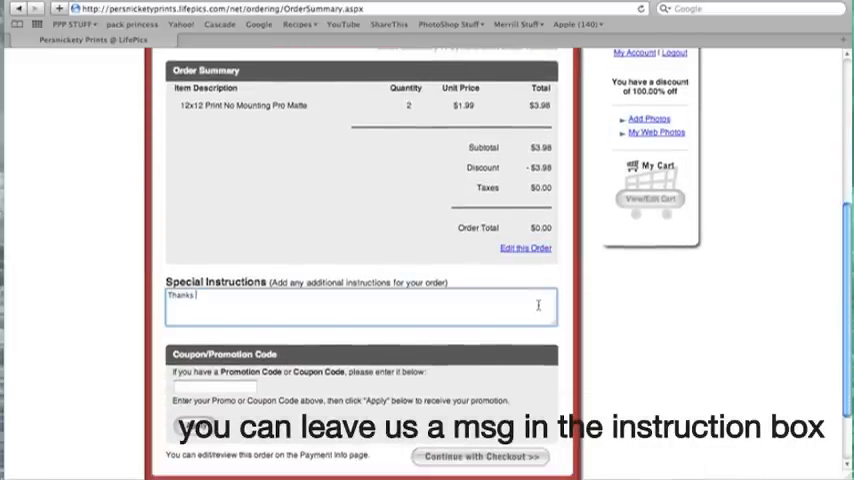
text(Persnickety!!)
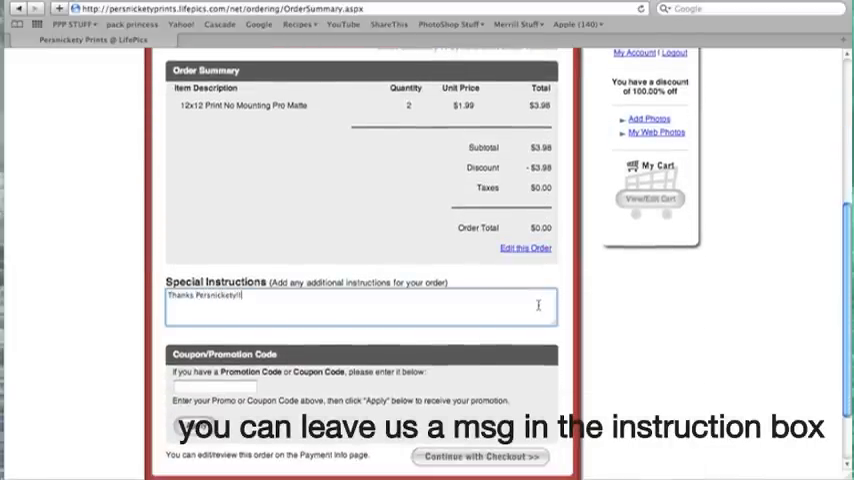
scroll(down, 3)
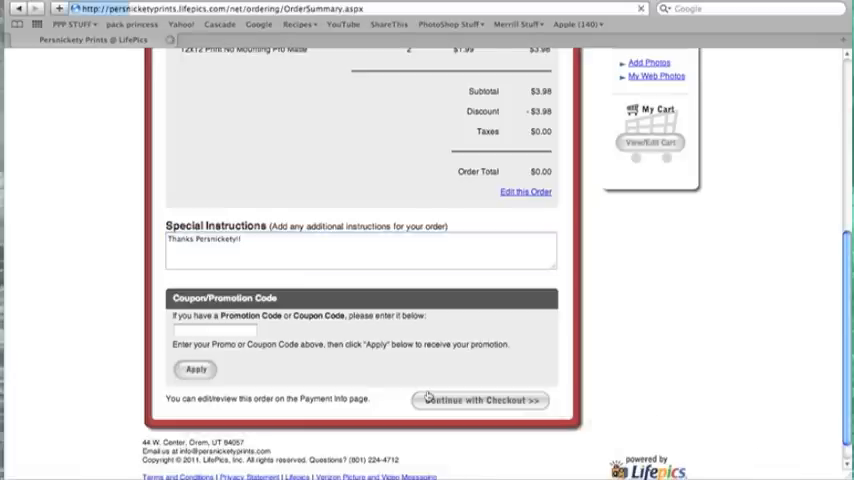
click(480, 400)
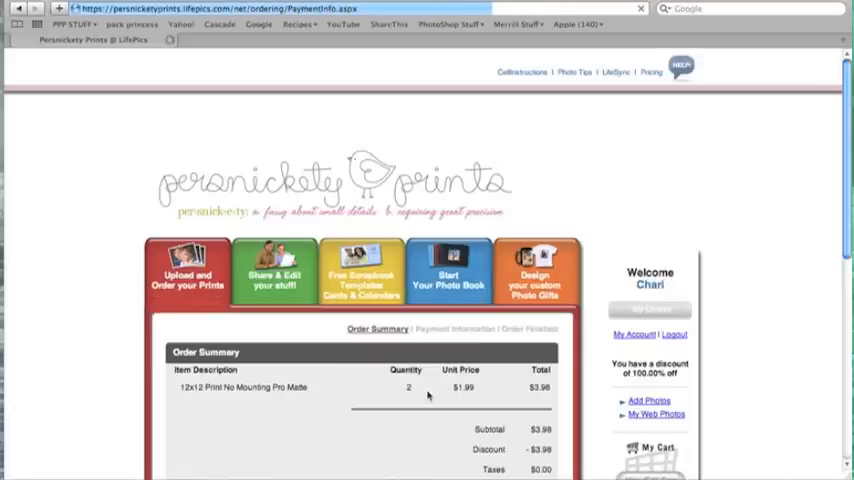
Place the free pickup order for the two 12x12 prints.
scroll(down, 3)
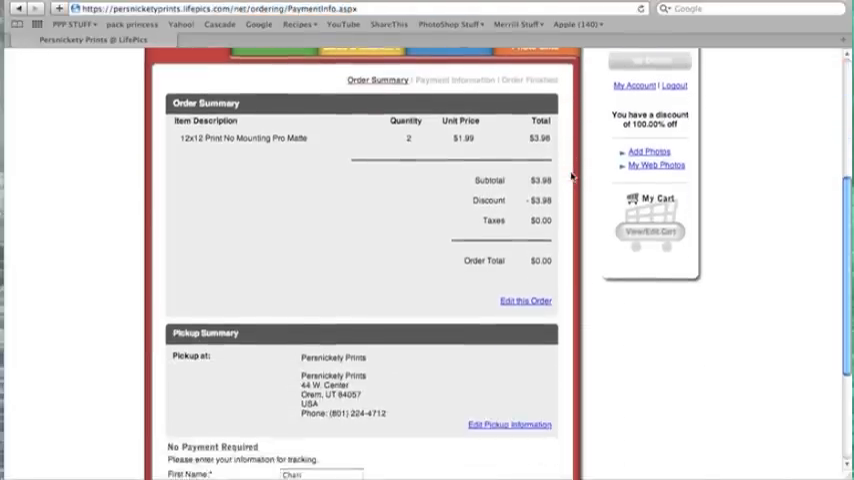
scroll(down, 3)
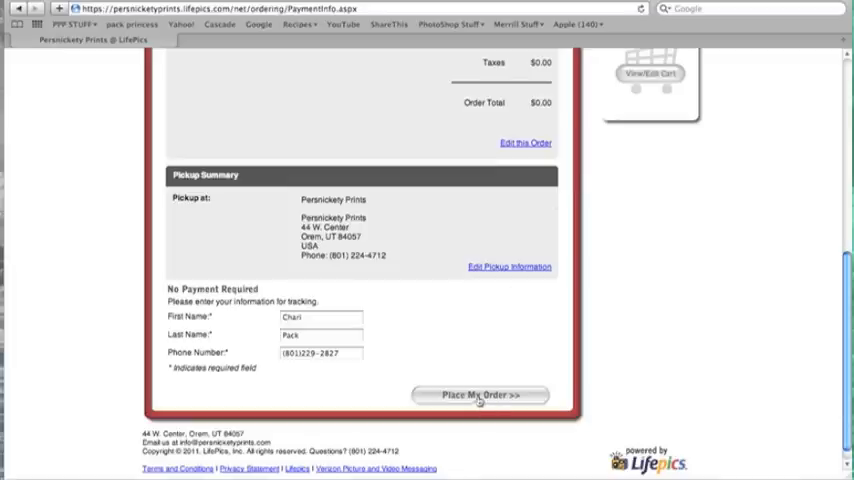
click(478, 396)
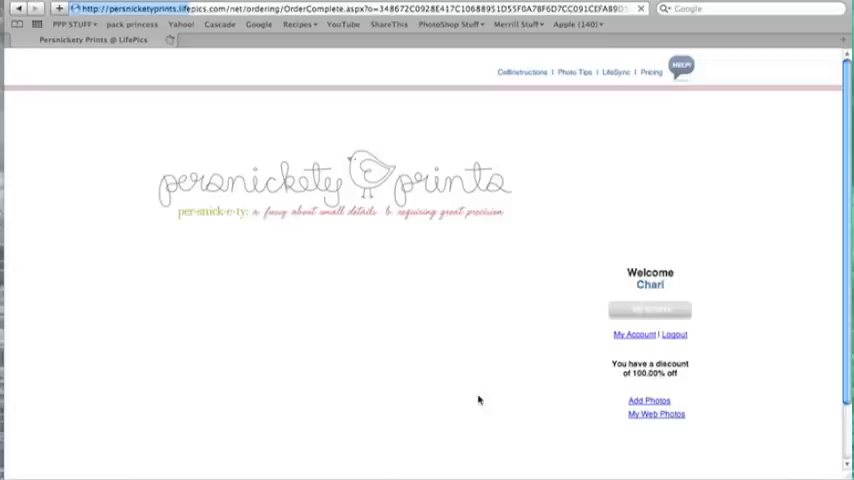